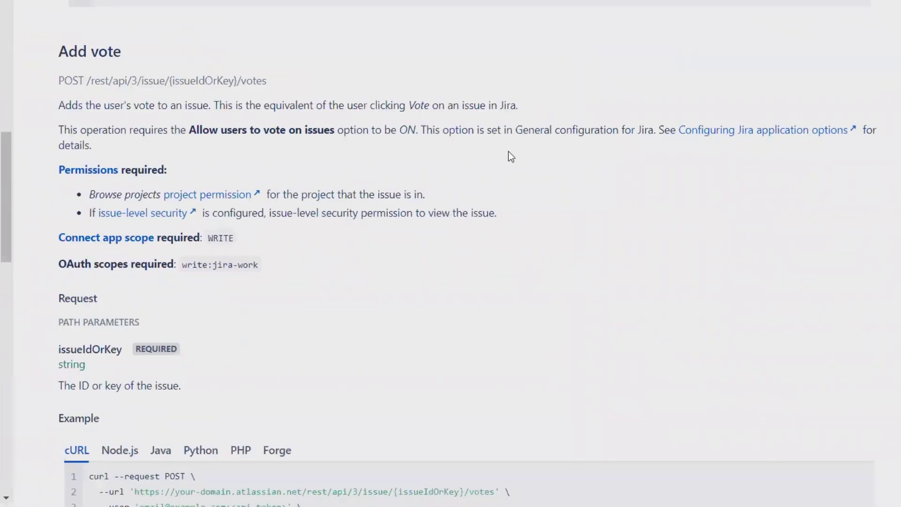
{"action": "mouse_move", "coordinate": [613, 260]}
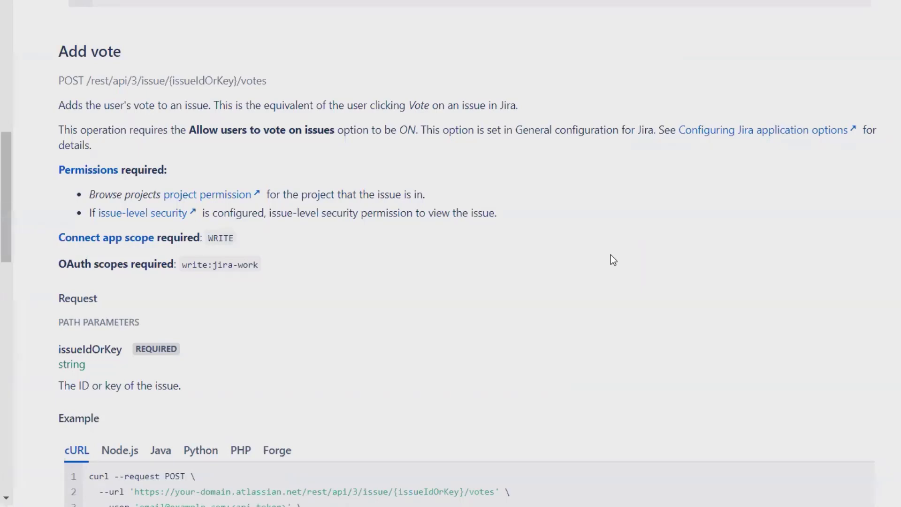
{"action": "mouse_move", "coordinate": [630, 240]}
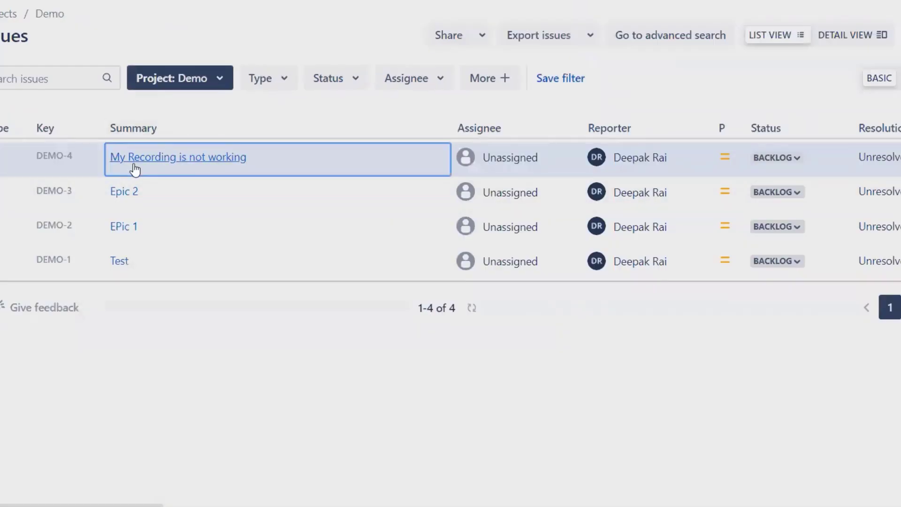
Open issue DEMO-4, cast a vote, then withdraw it so no votes remain.
{"action": "left_click", "coordinate": [177, 157]}
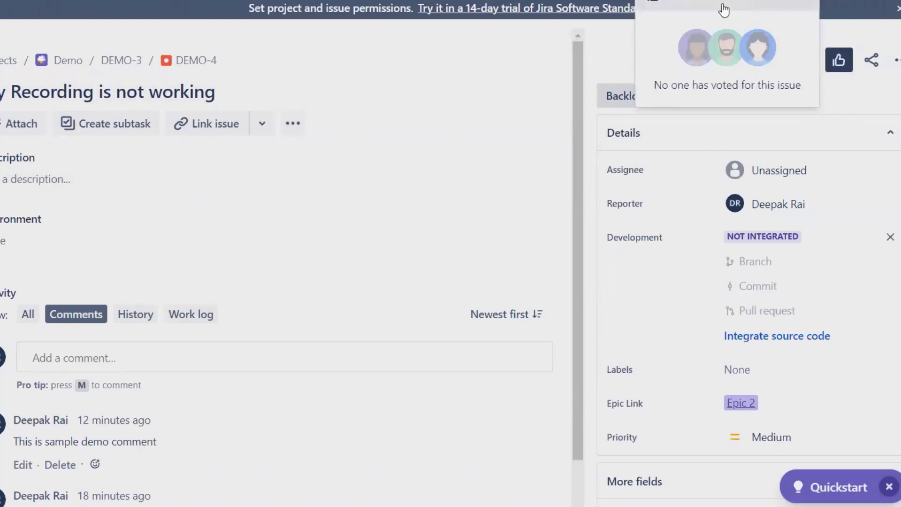
{"action": "left_click", "coordinate": [829, 60]}
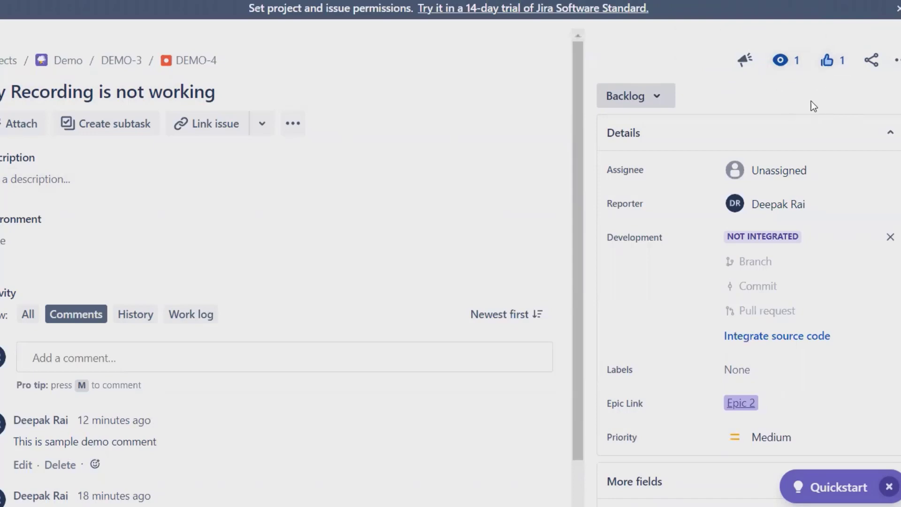
{"action": "mouse_move", "coordinate": [832, 60]}
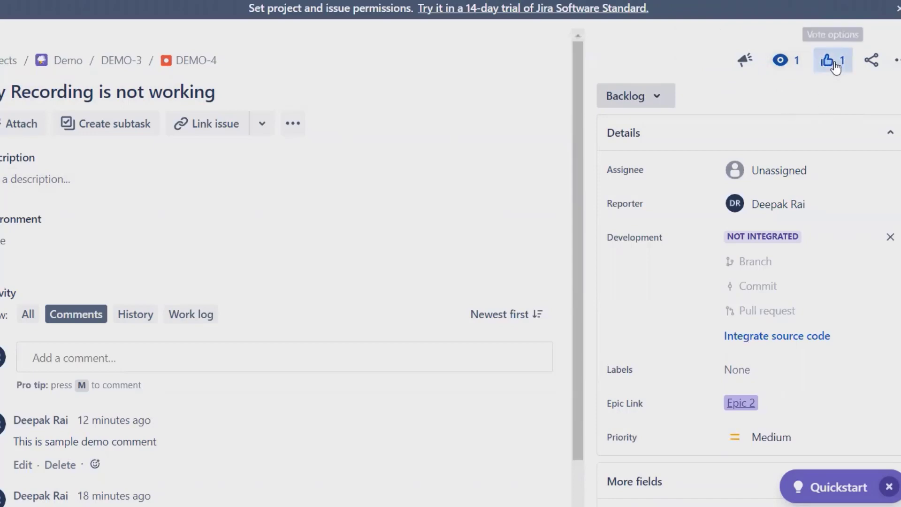
{"action": "left_click", "coordinate": [832, 60]}
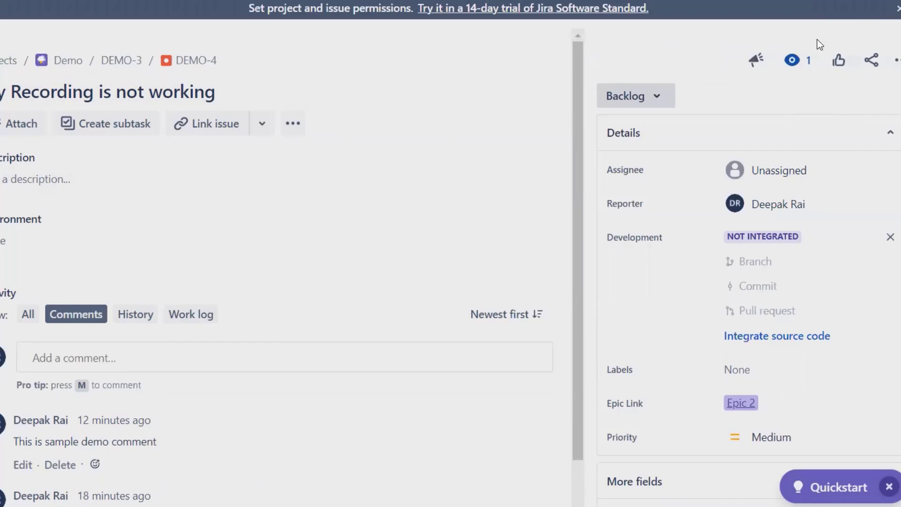
{"action": "mouse_move", "coordinate": [203, 328]}
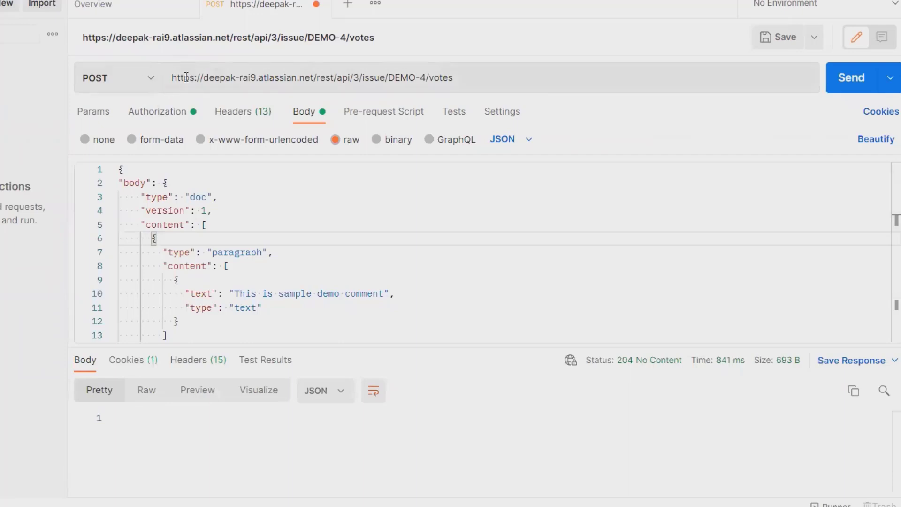
{"action": "mouse_move", "coordinate": [127, 105]}
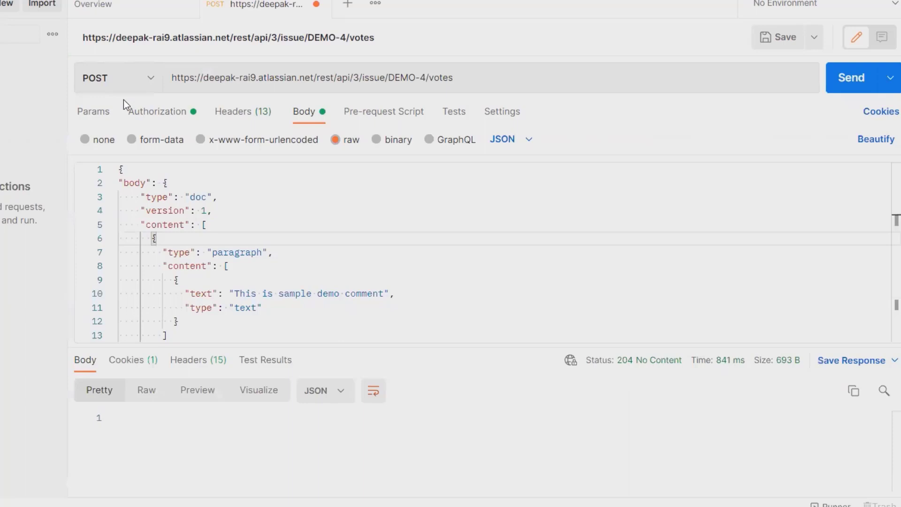
Show the POST request to /rest/api/3/issue/DEMO-4/votes in Postman.
{"action": "left_click", "coordinate": [175, 78]}
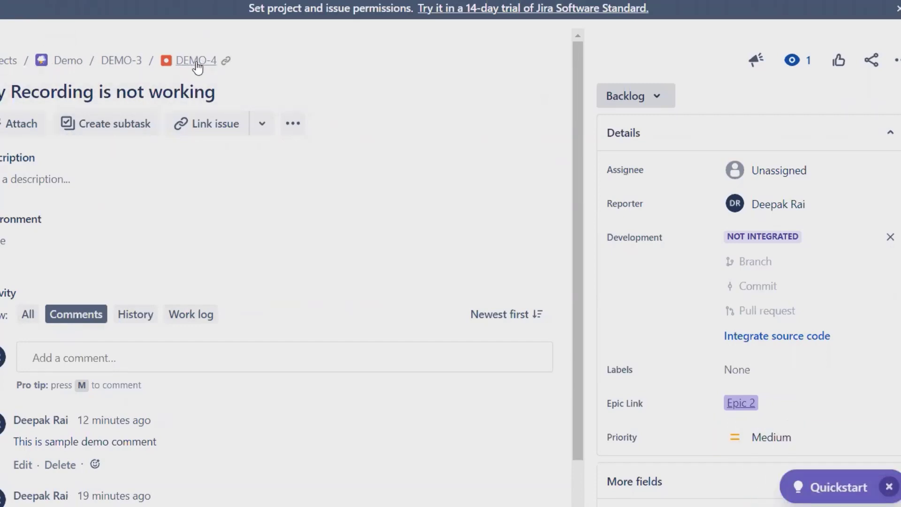
{"action": "mouse_move", "coordinate": [838, 59]}
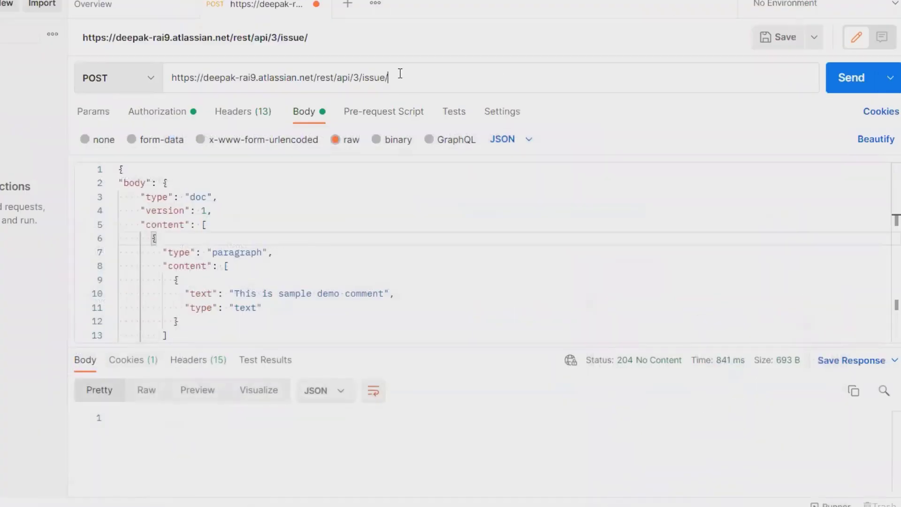
Edit the request URL so the path ends with /issue/DEMO-4/votes.
{"action": "type", "text": "D"}
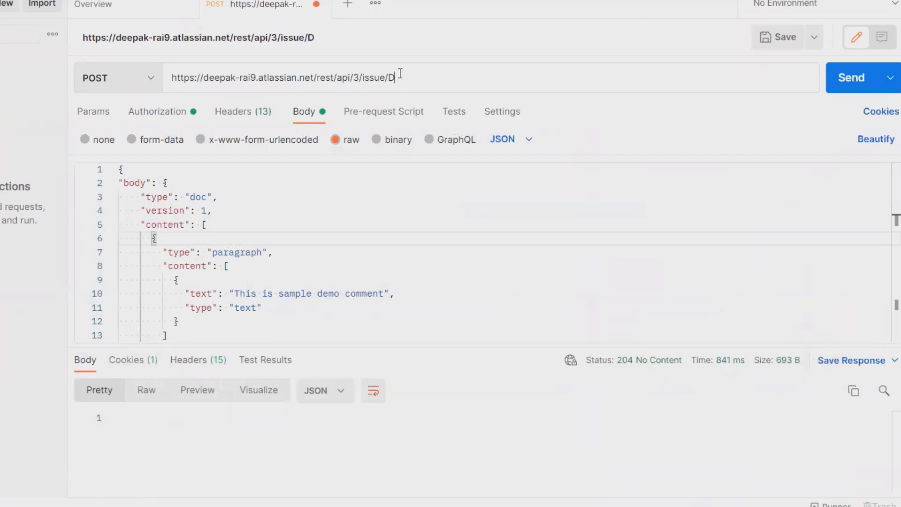
{"action": "type", "text": "E"}
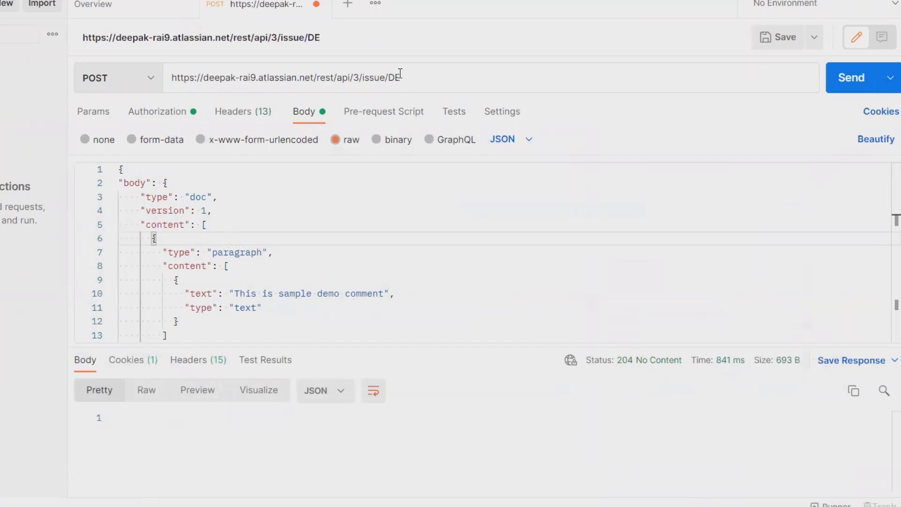
{"action": "type", "text": "<"}
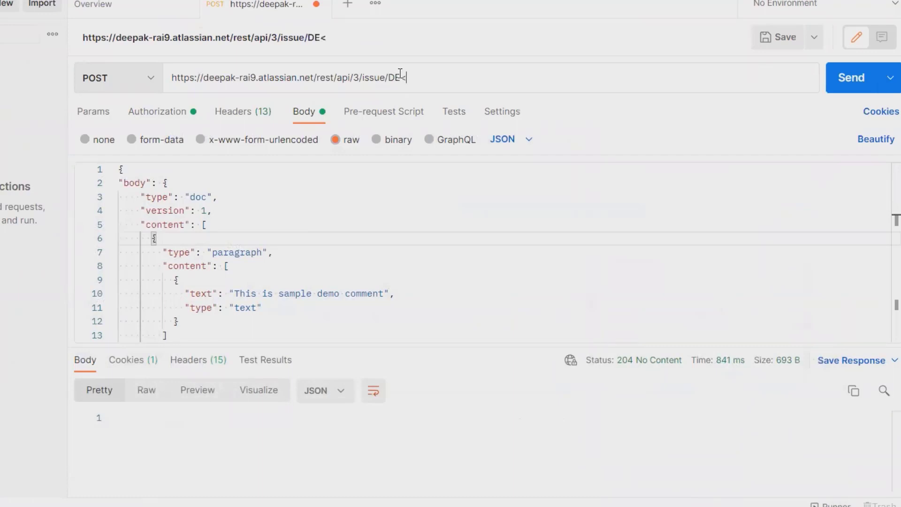
{"action": "type", "text": "MO-"}
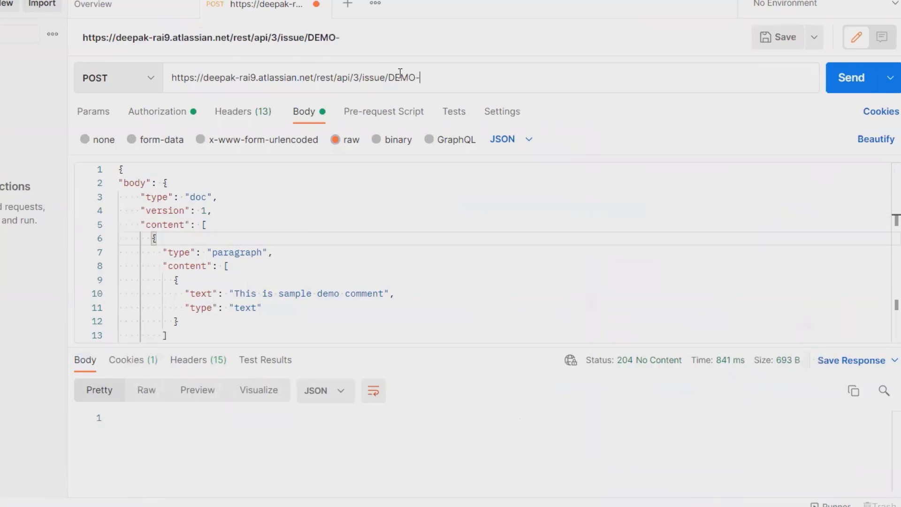
{"action": "type", "text": "4/"}
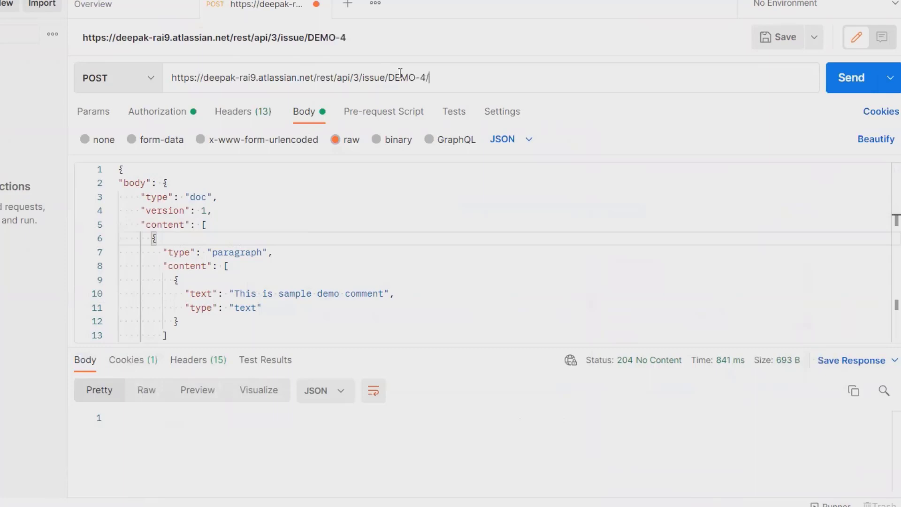
{"action": "type", "text": "voe"}
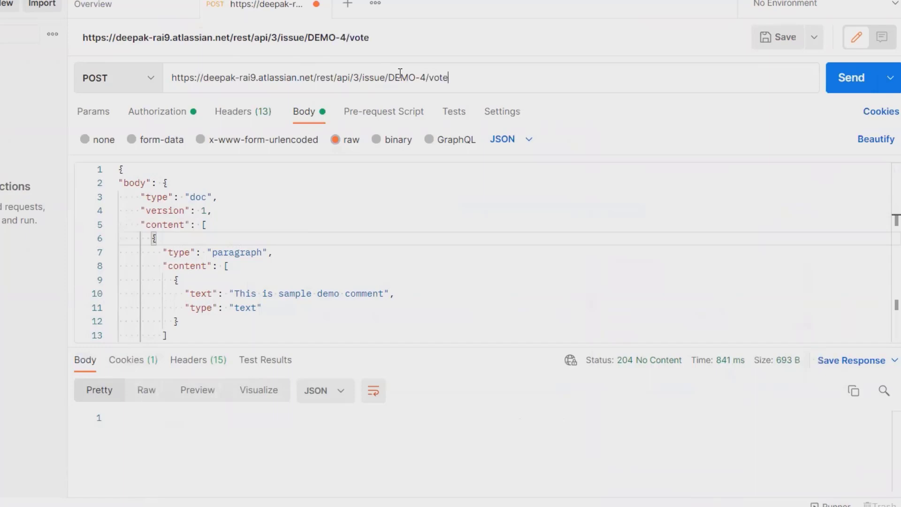
{"action": "type", "text": "s"}
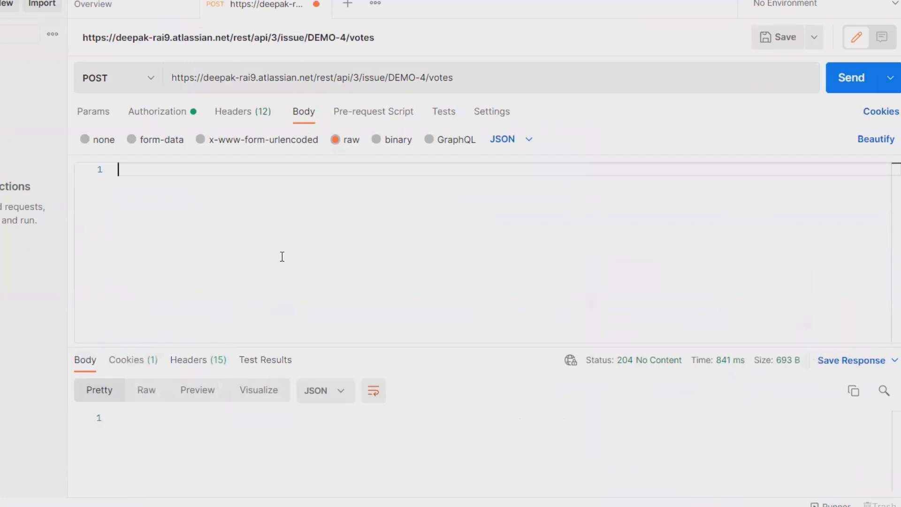
{"action": "mouse_move", "coordinate": [853, 78]}
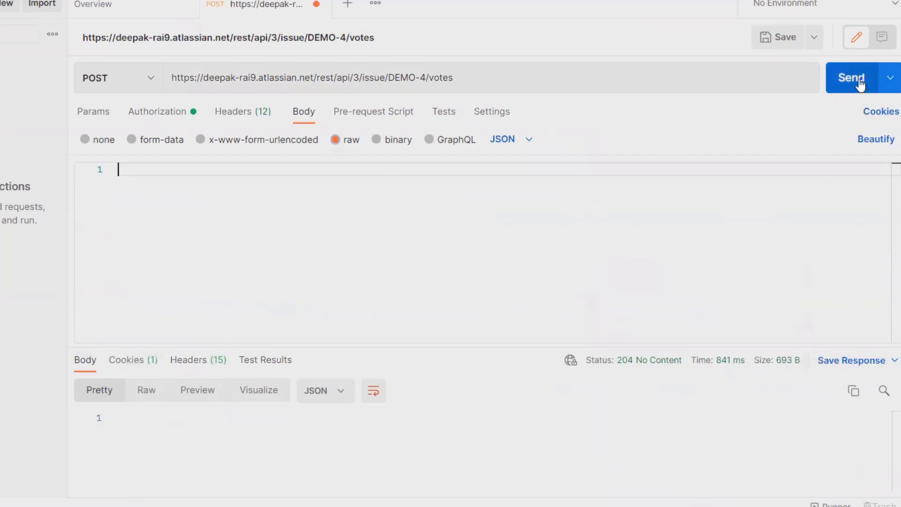
Send the empty-body POST to DEMO-4/votes and receive 204 No Content.
{"action": "left_click", "coordinate": [851, 78]}
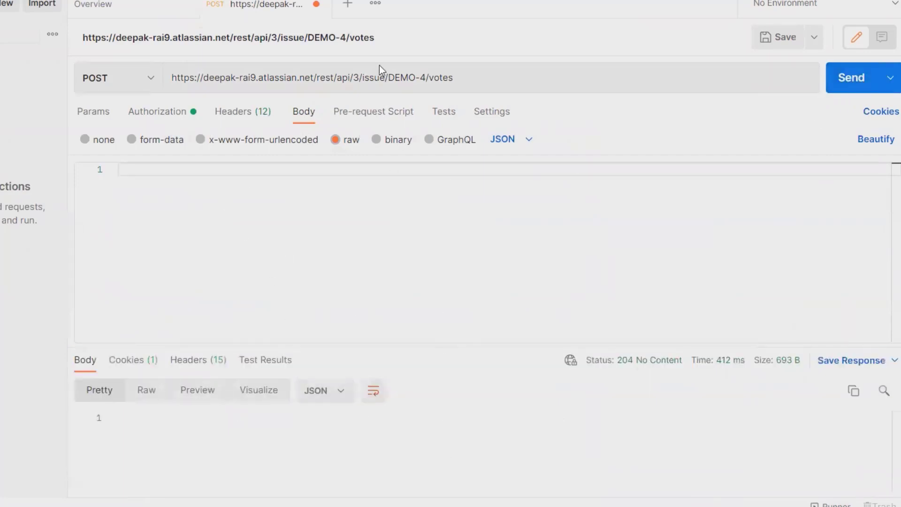